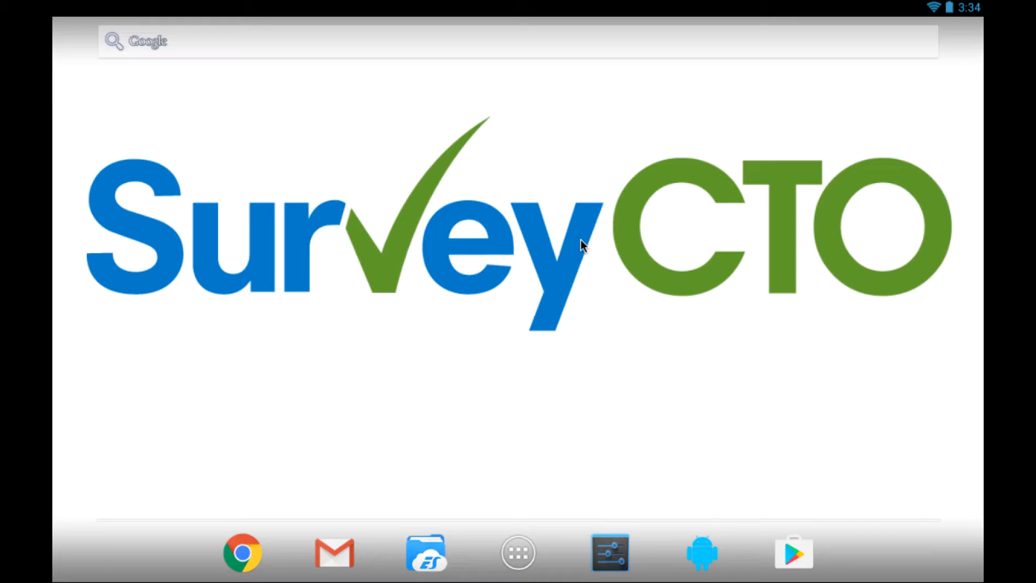
pyautogui.moveTo(256, 535)
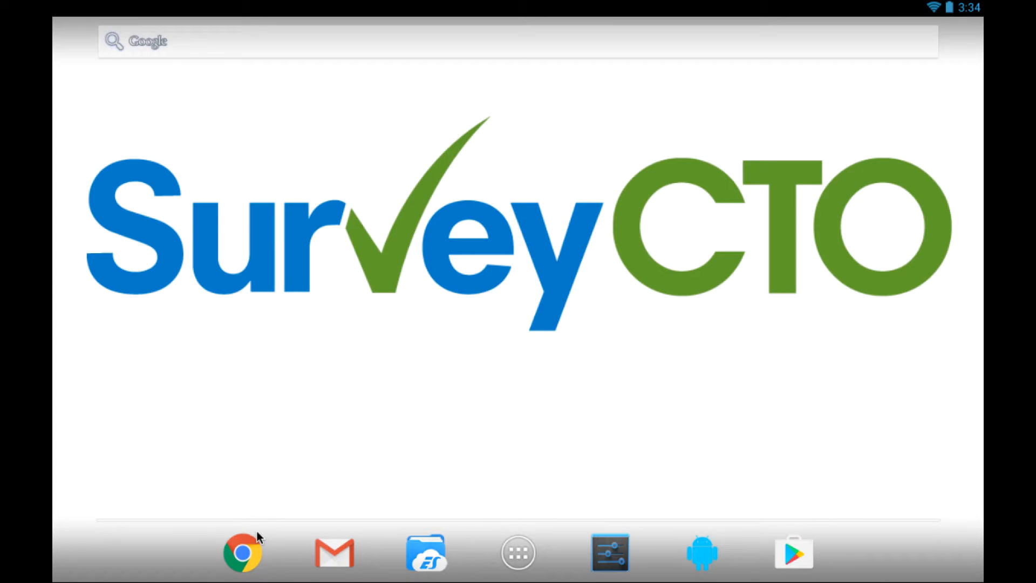
# Download the SurveyCTO Collect Android app from demo.surveycto.com/collect with Chrome, just once.
pyautogui.write('demo.surveycto.com/collect')
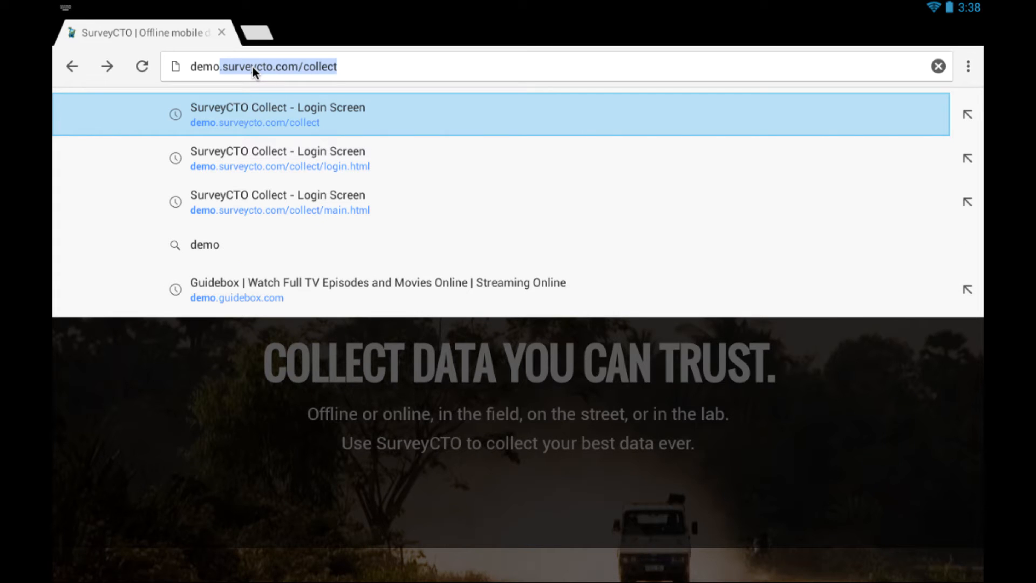
pyautogui.click(277, 158)
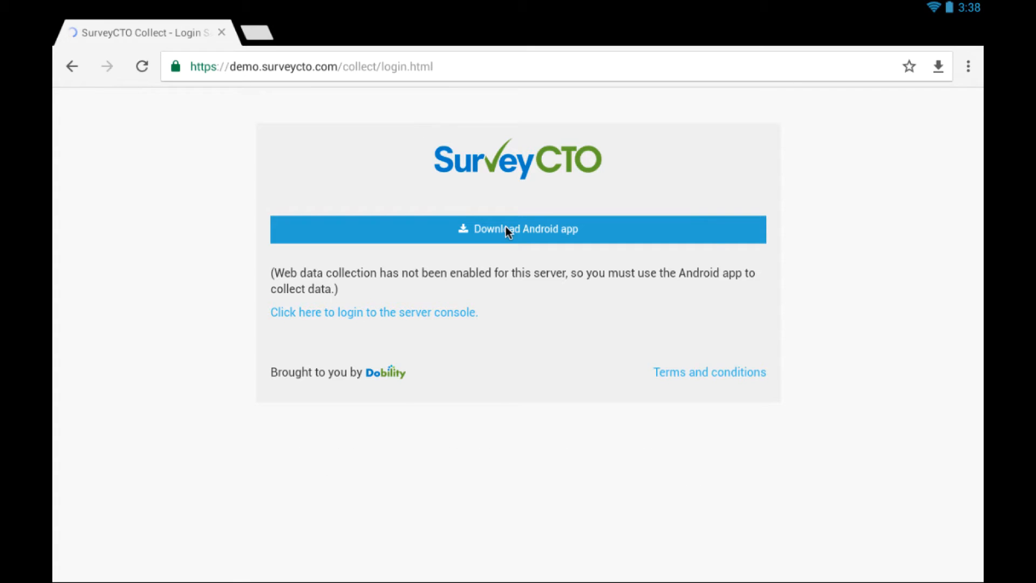
pyautogui.click(518, 230)
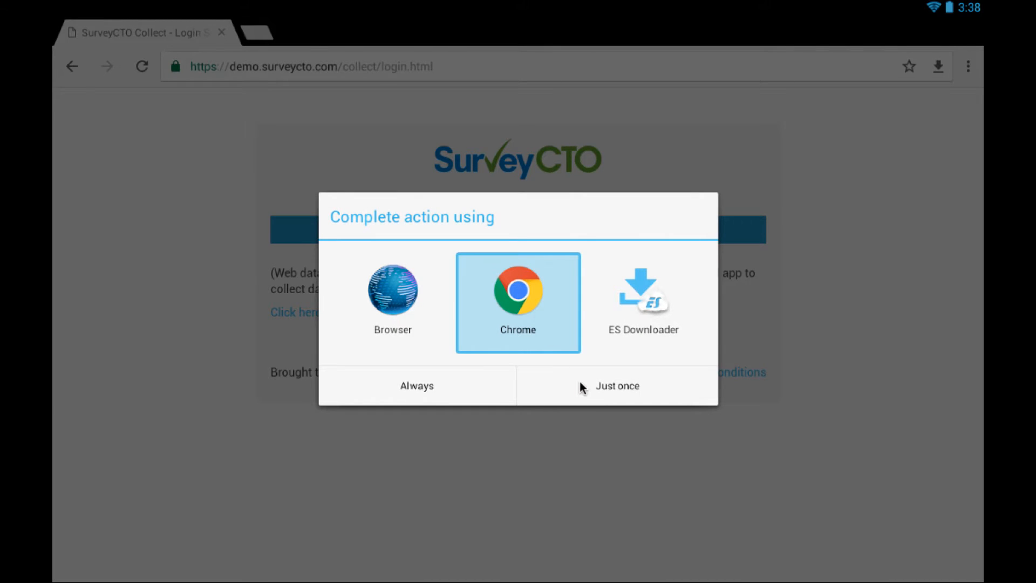
pyautogui.click(616, 385)
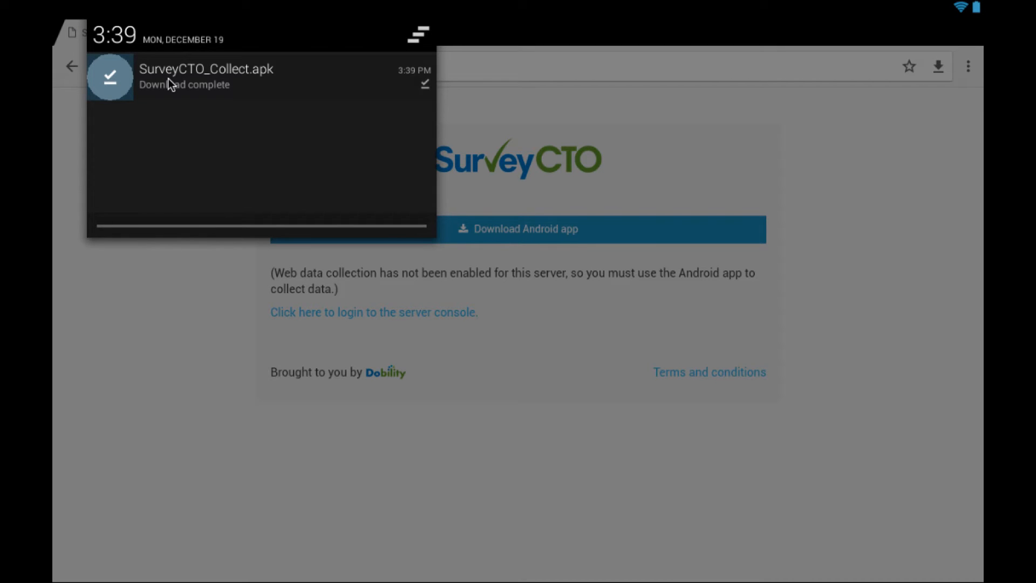
# Install SurveyCTO_Collect.apk from the download notification after reviewing its permissions.
pyautogui.click(206, 76)
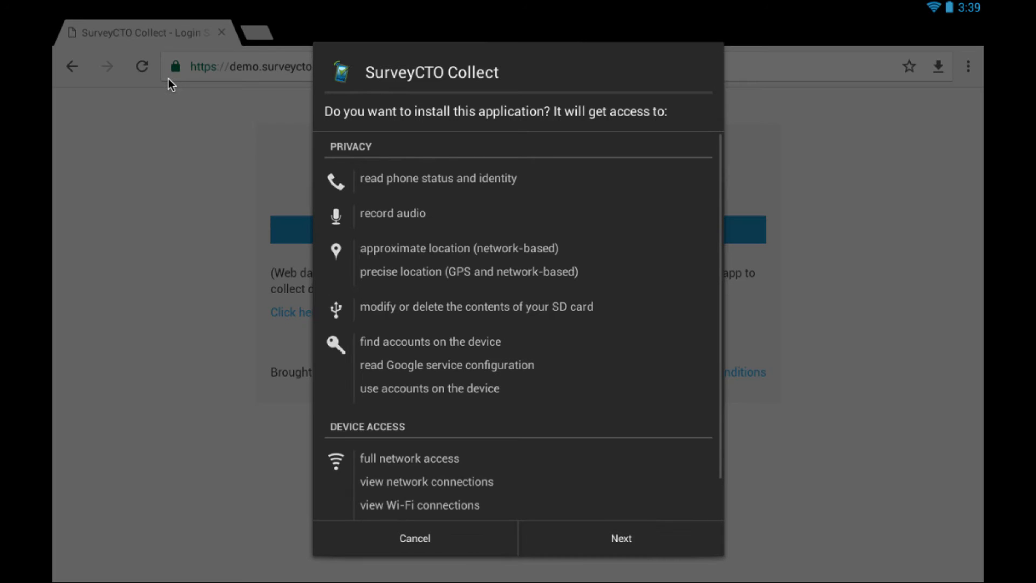
pyautogui.scroll(-3)
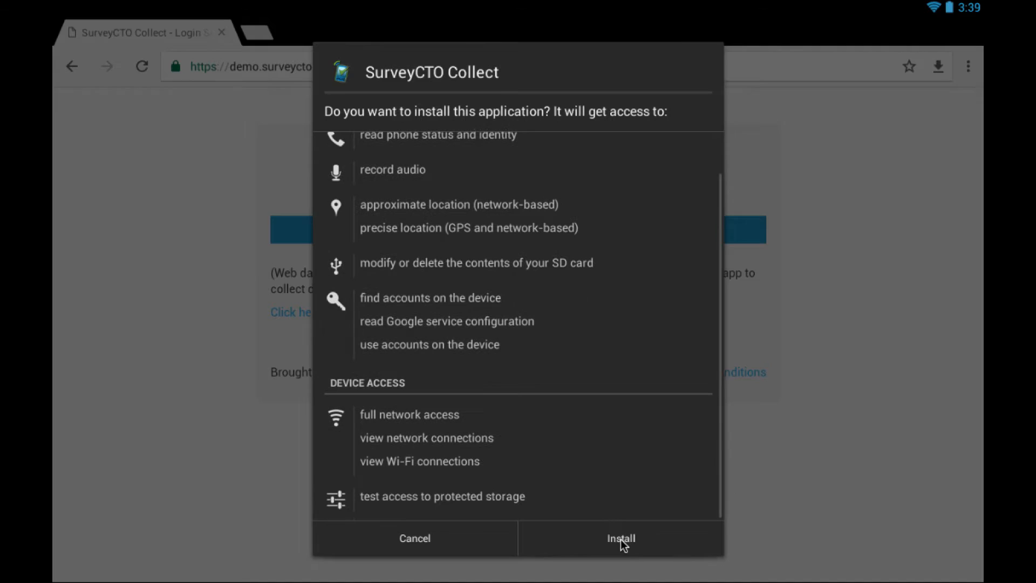
pyautogui.click(620, 538)
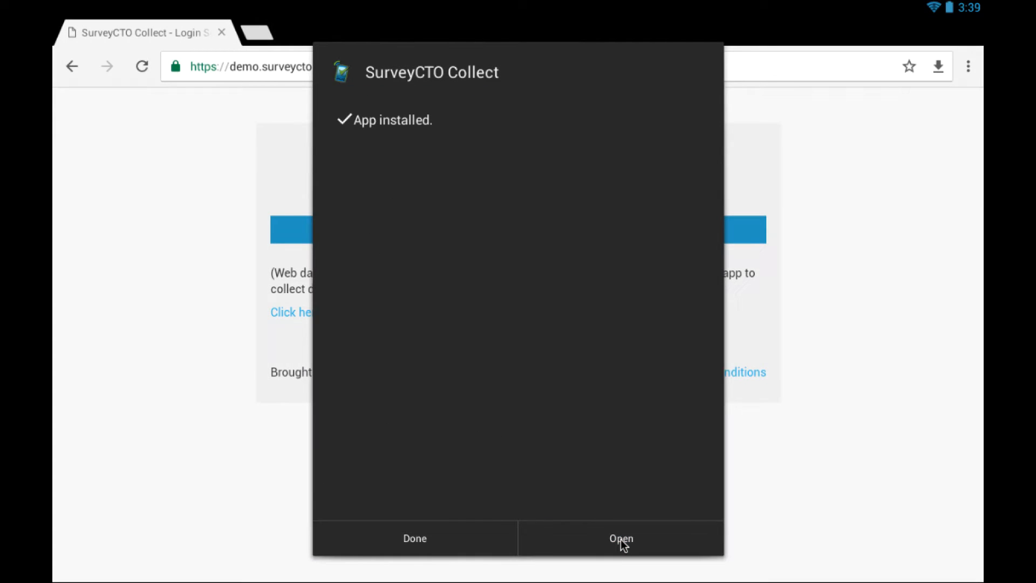
pyautogui.click(620, 538)
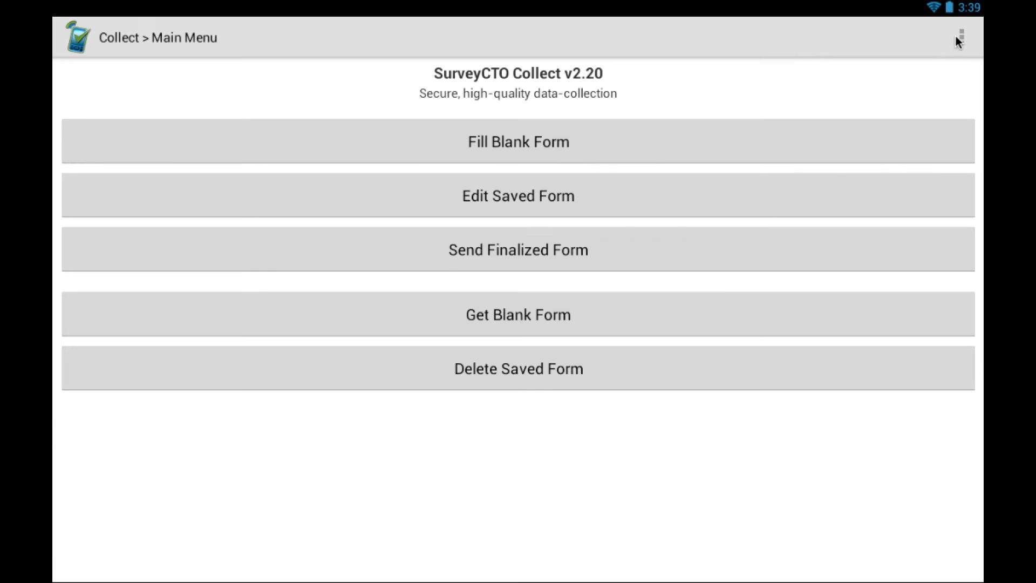
pyautogui.click(956, 37)
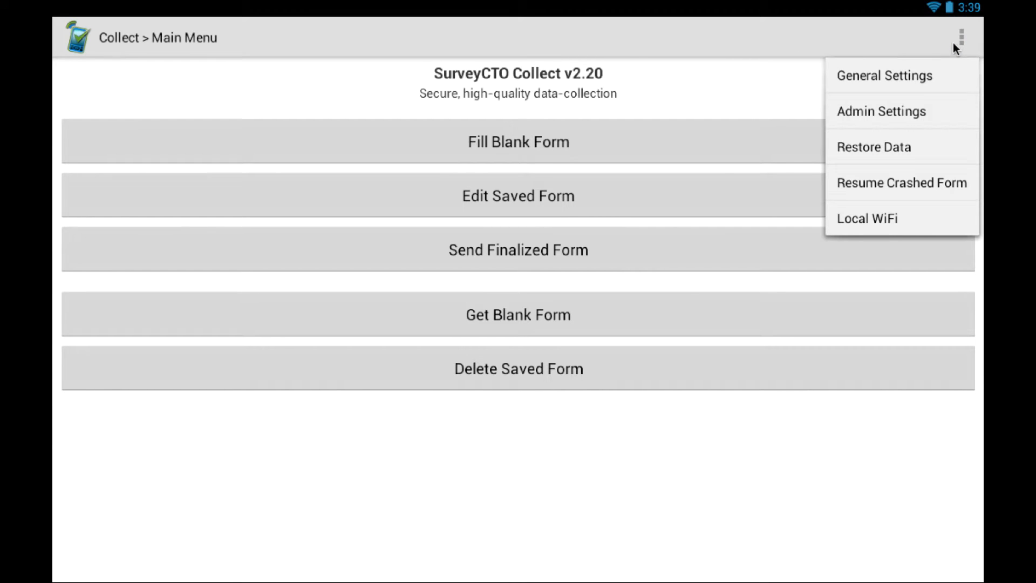
pyautogui.click(883, 75)
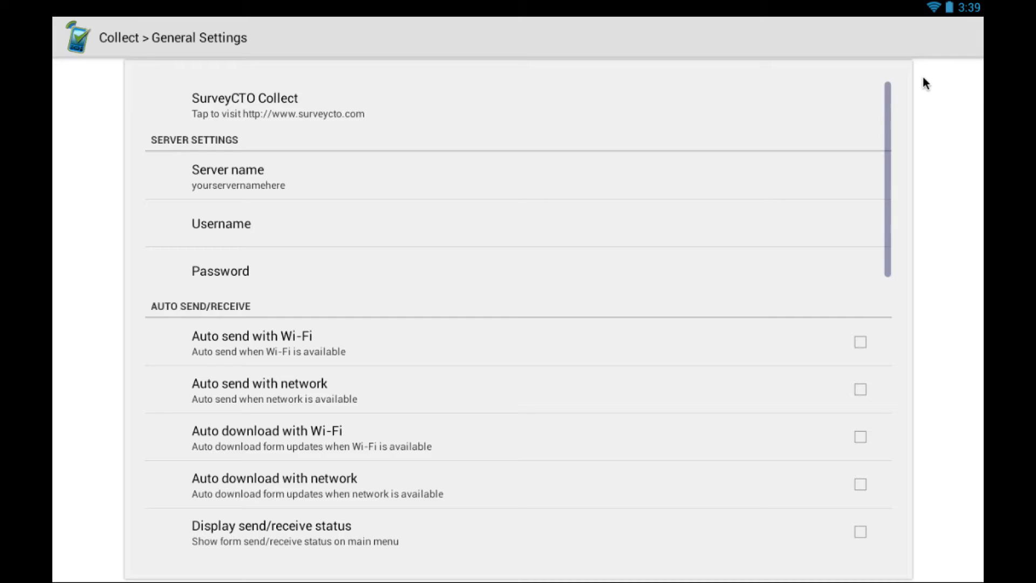
pyautogui.write('demo')
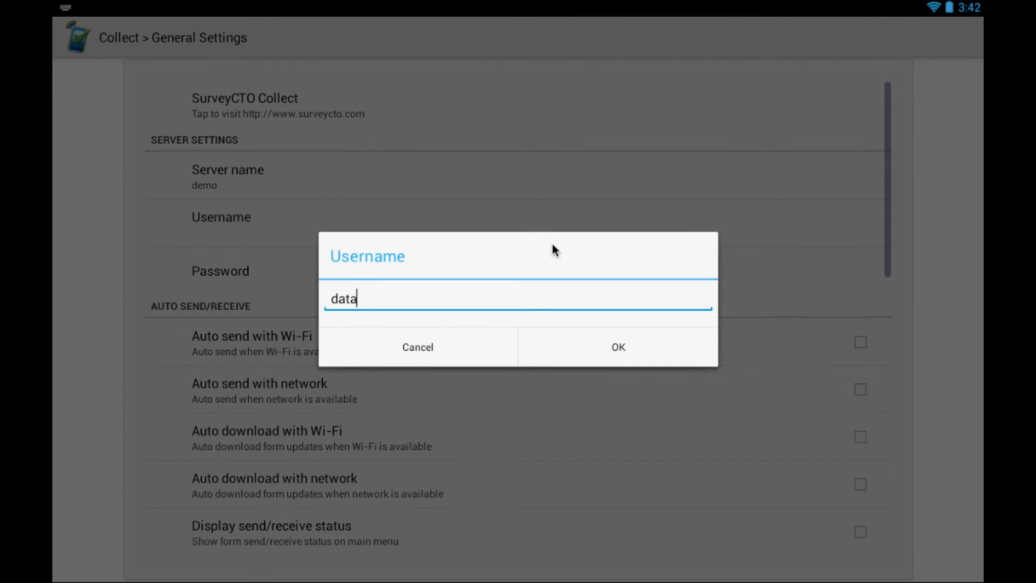
pyautogui.write('collector')
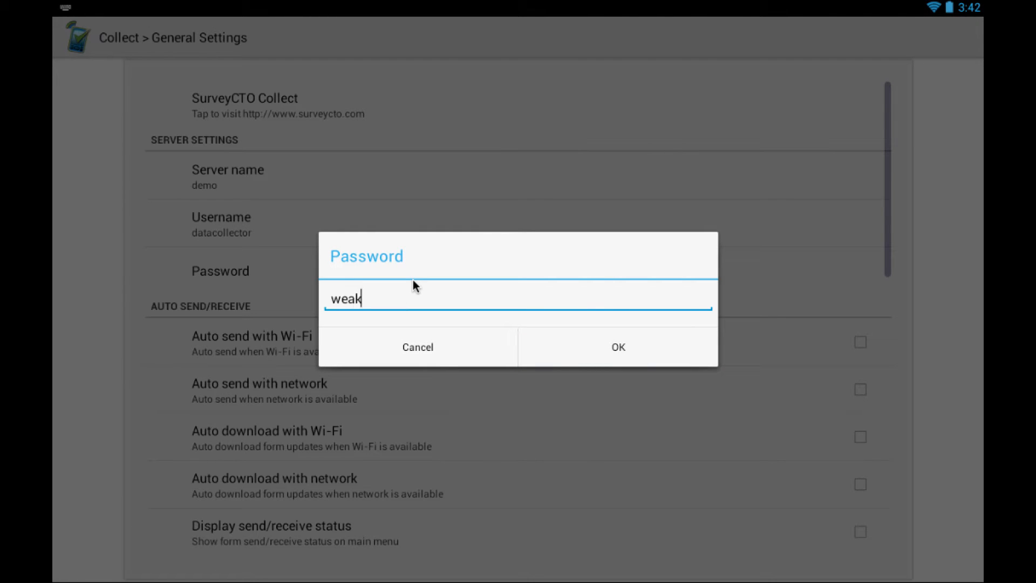
pyautogui.write('password')
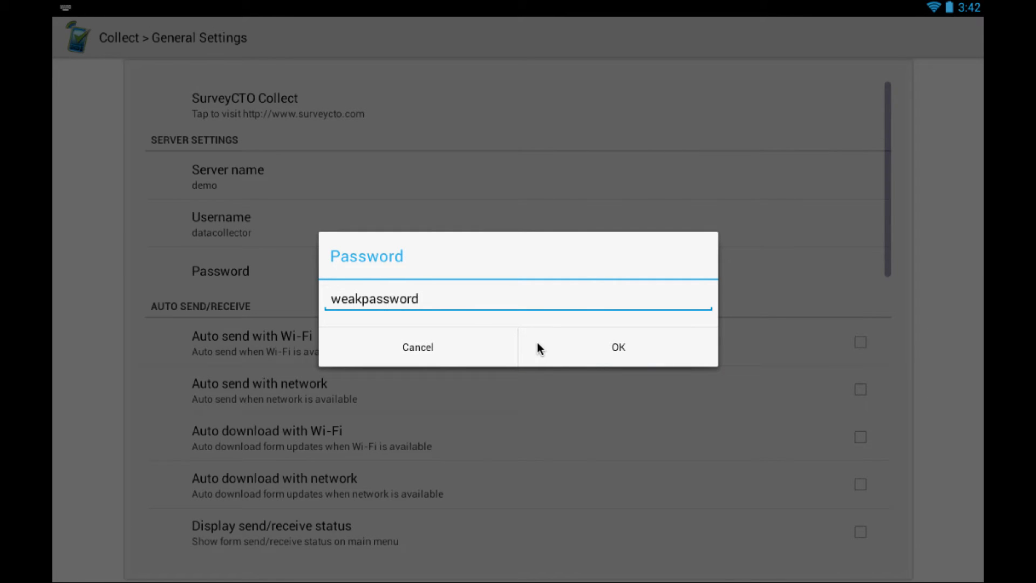
pyautogui.click(616, 347)
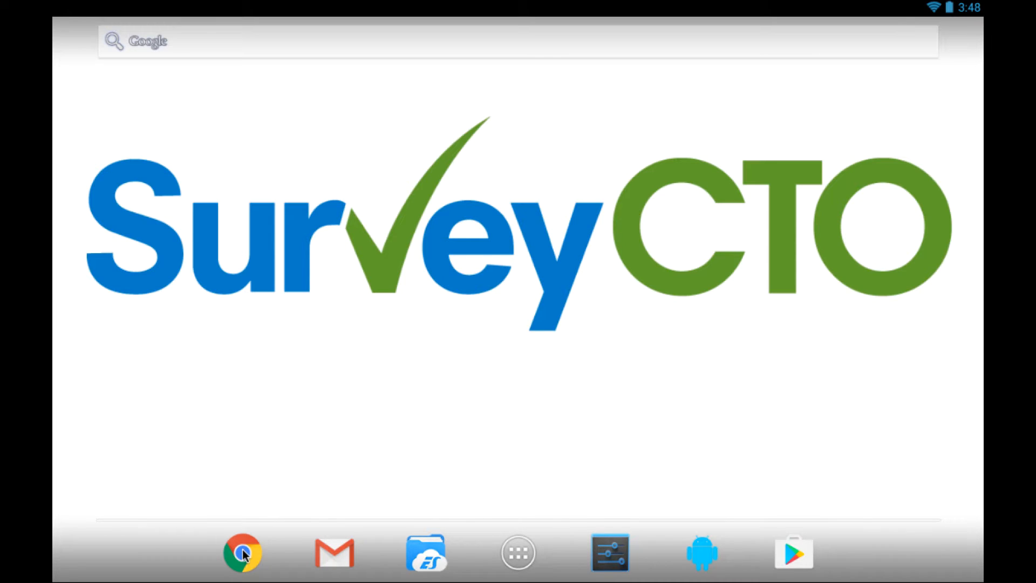
# Reopen Chrome on the demo server's SurveyCTO Collect login page.
pyautogui.click(242, 552)
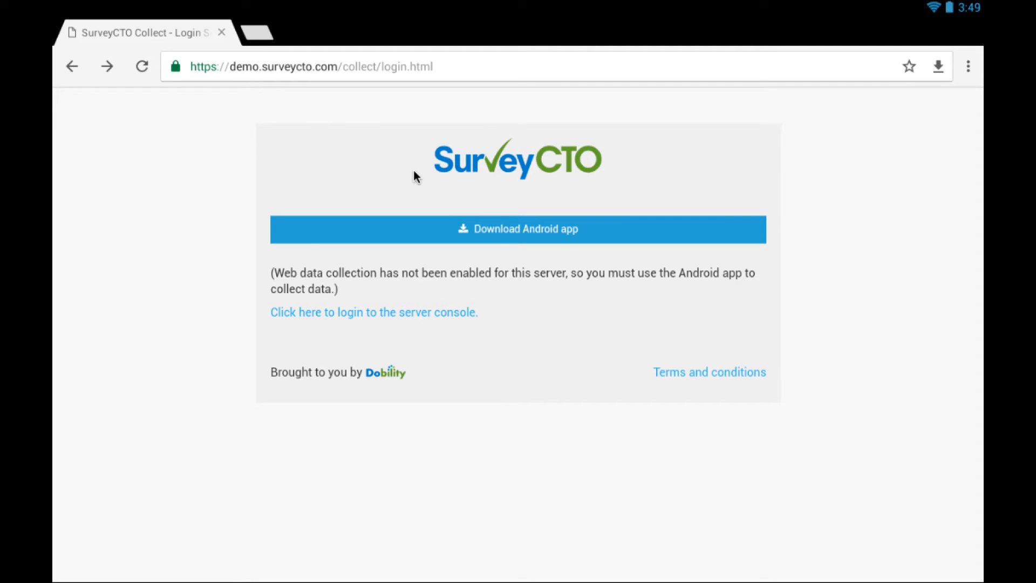
pyautogui.moveTo(495, 236)
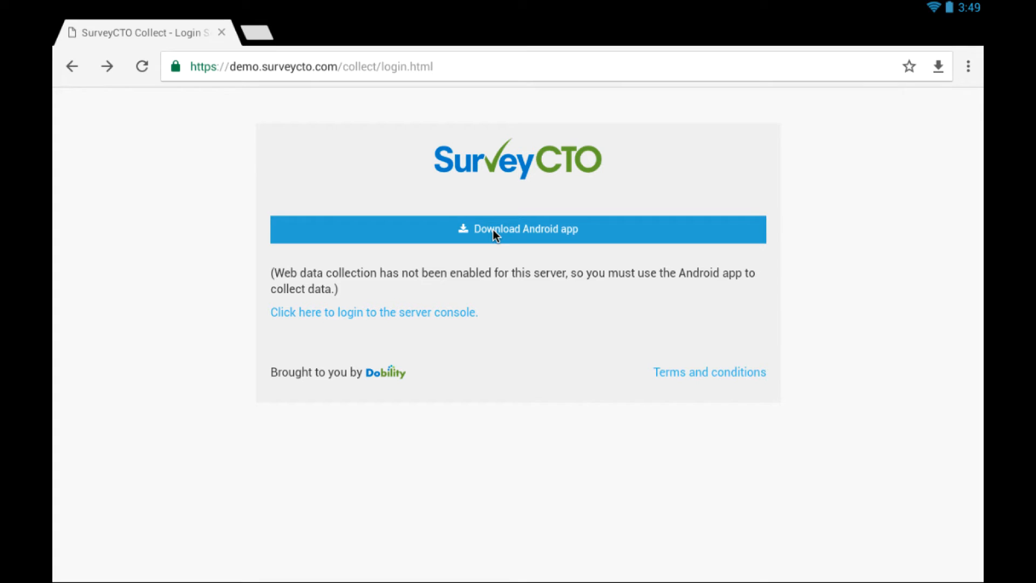
# Download the Android app again with Chrome just once, keeping the apk despite the harmful-file warning.
pyautogui.click(517, 229)
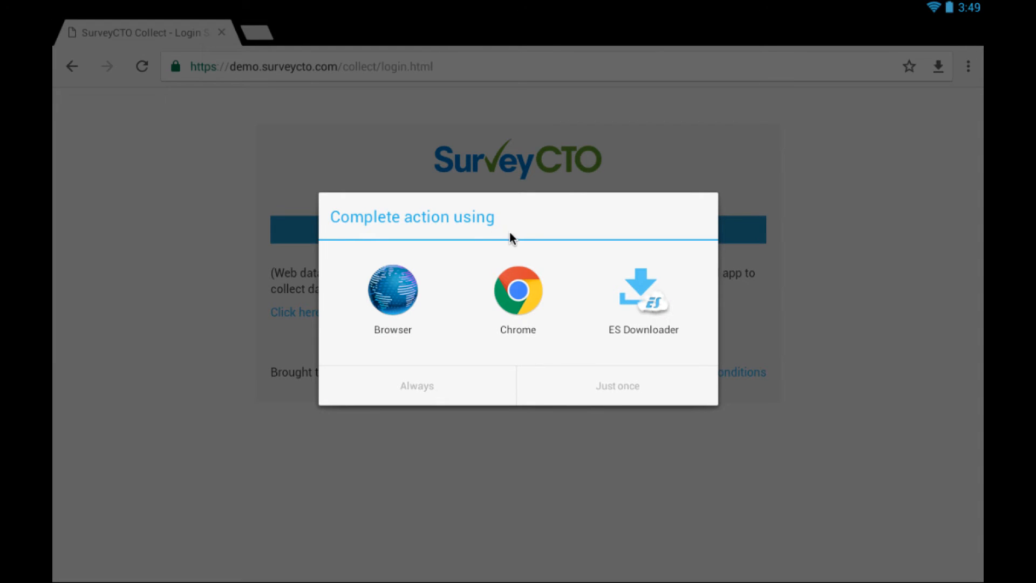
pyautogui.moveTo(554, 232)
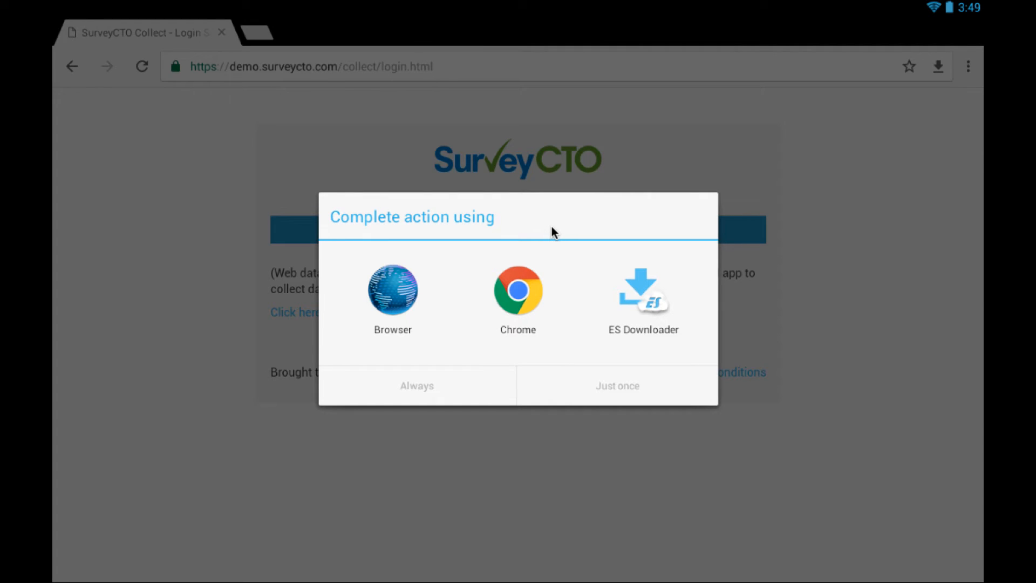
pyautogui.moveTo(529, 274)
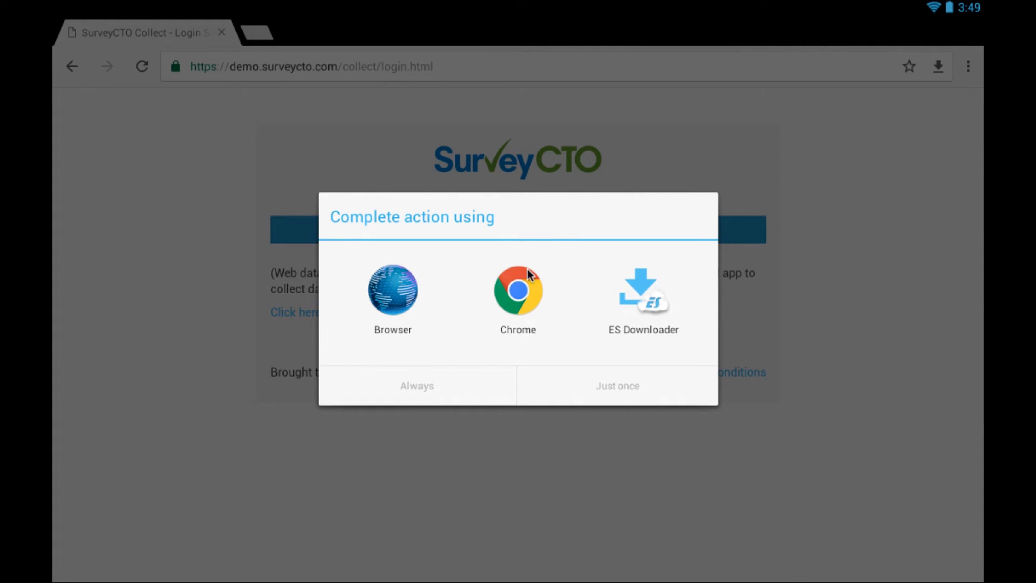
pyautogui.click(518, 297)
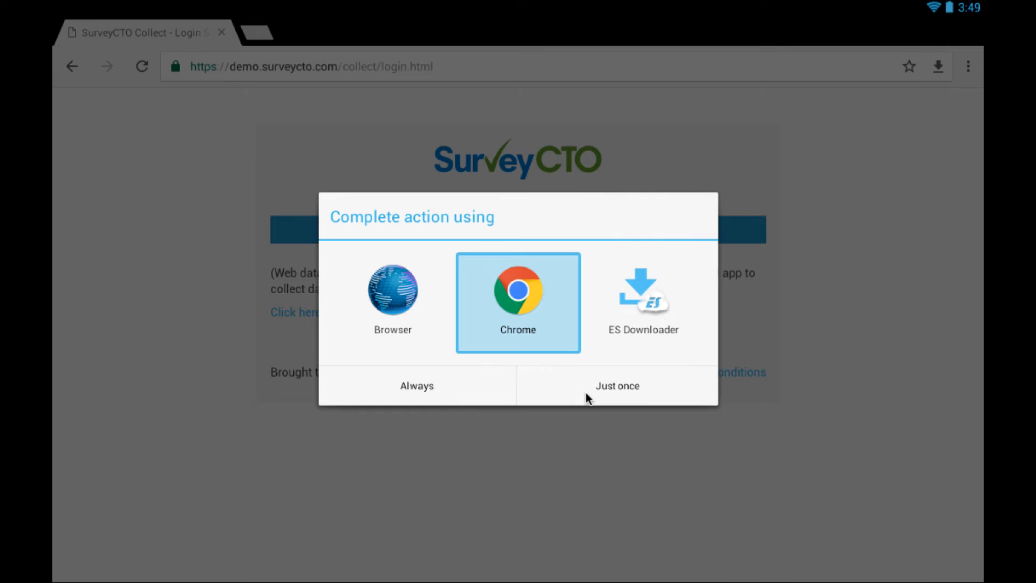
pyautogui.click(616, 385)
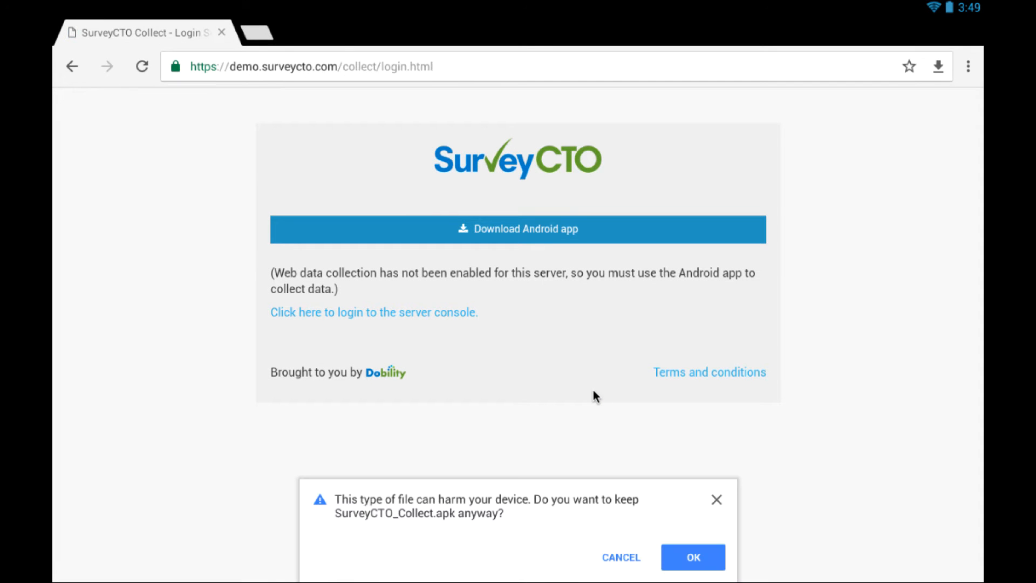
pyautogui.click(692, 557)
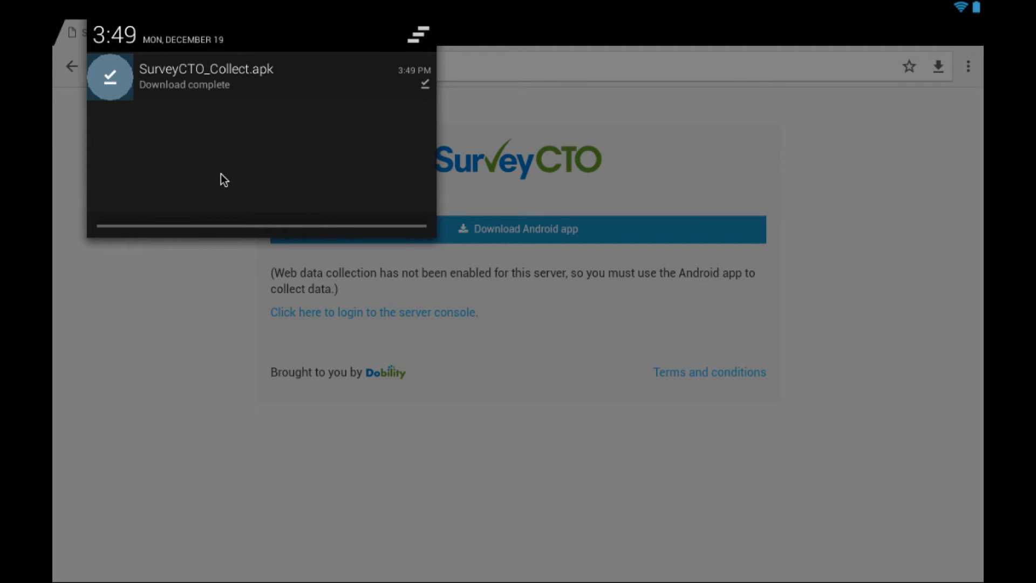
# Open SurveyCTO_Collect.apk from the notification, bringing up the Install blocked warning.
pyautogui.click(206, 76)
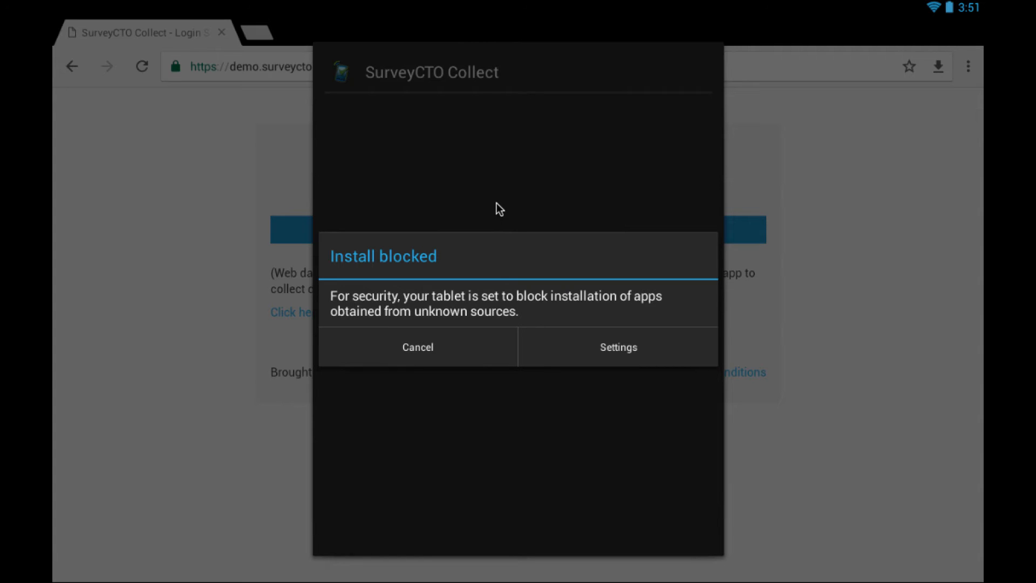
pyautogui.moveTo(670, 355)
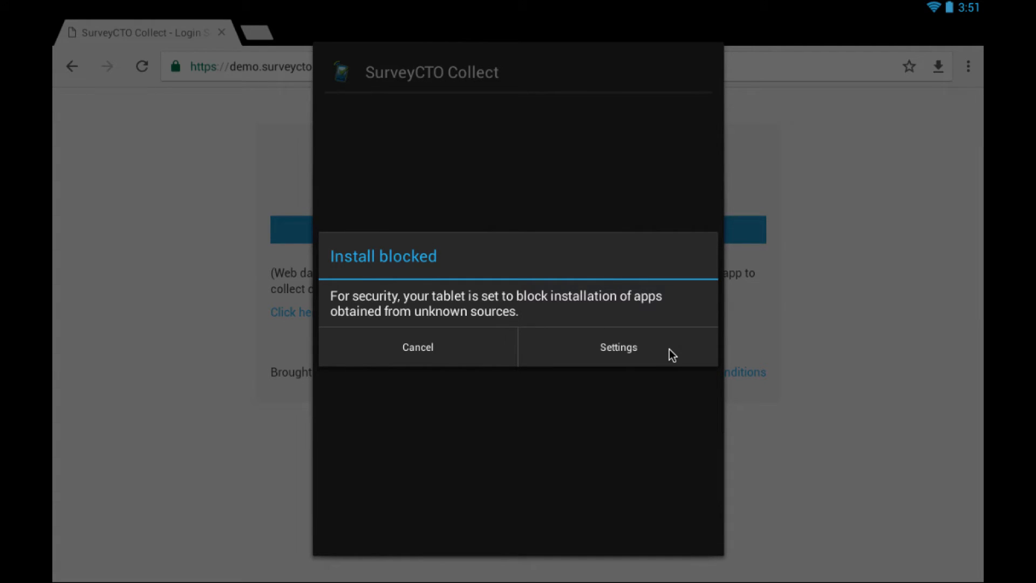
# Enable Unknown sources in Android Security settings and accept the risk warning.
pyautogui.click(618, 347)
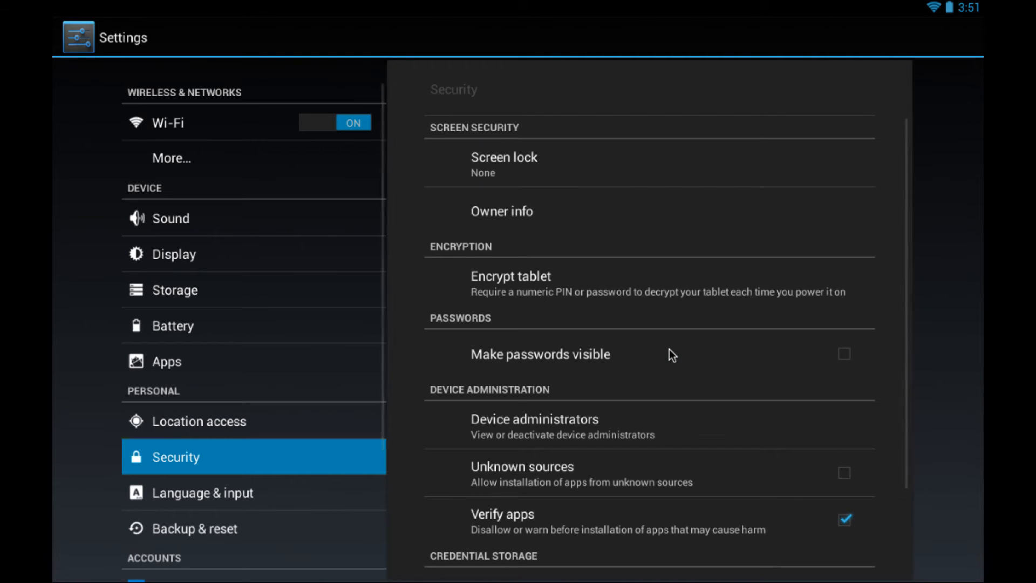
pyautogui.moveTo(562, 490)
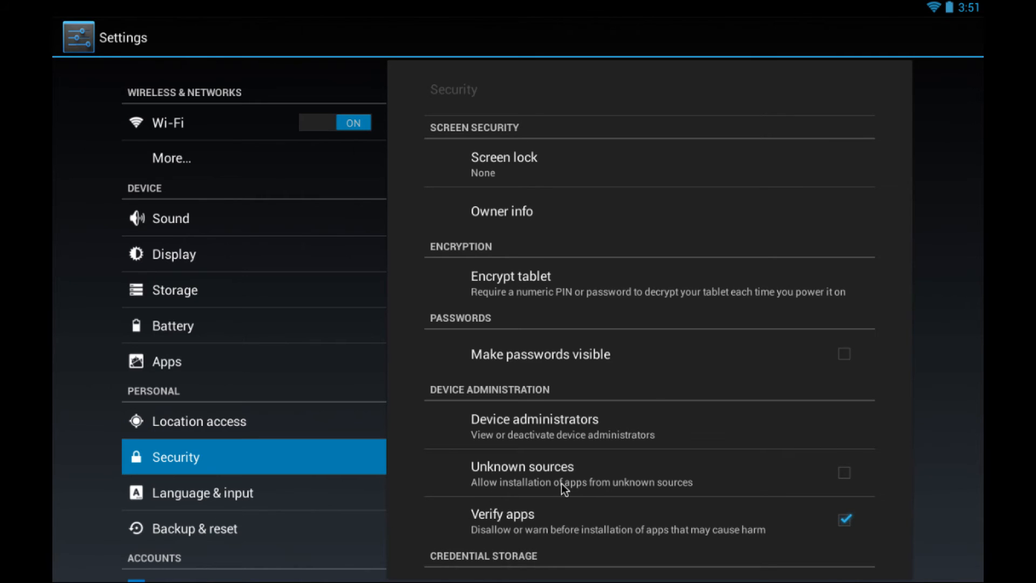
pyautogui.click(844, 473)
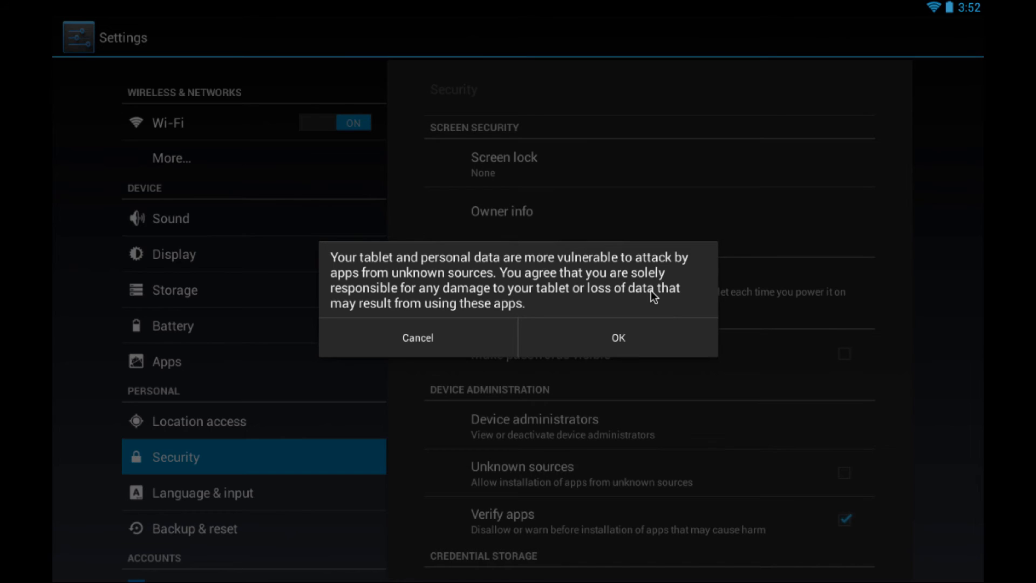
pyautogui.click(617, 336)
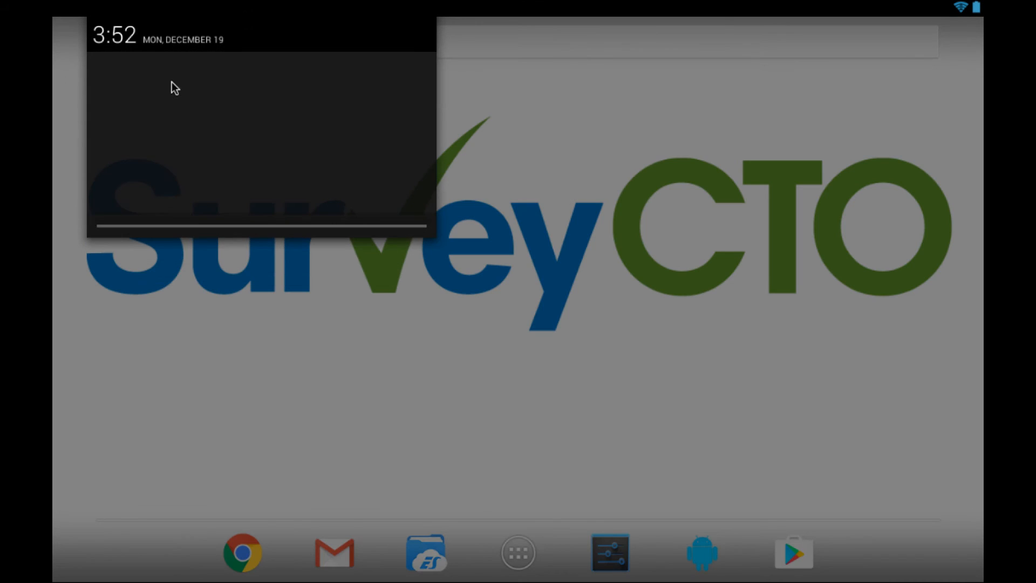
pyautogui.moveTo(230, 94)
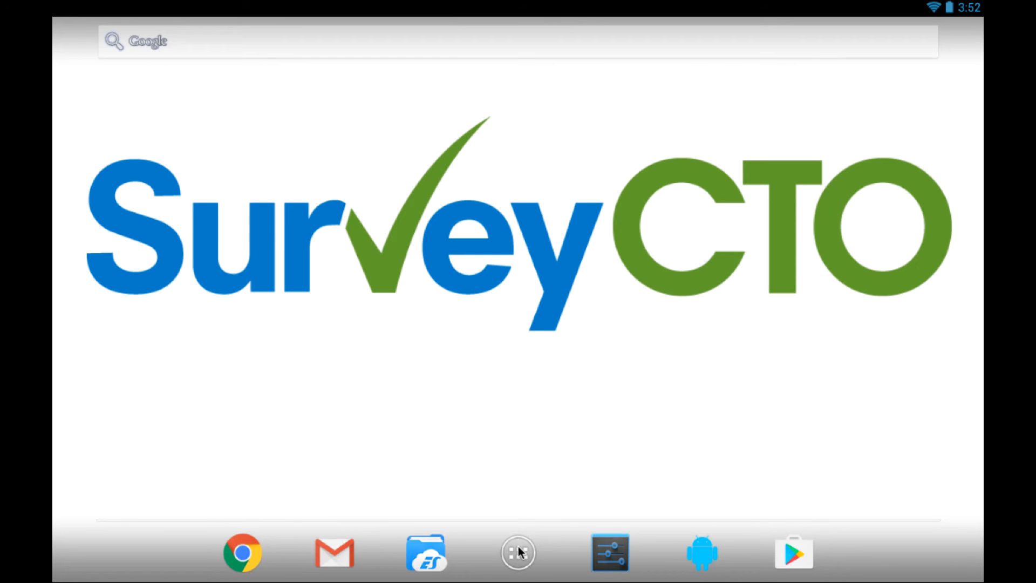
# Open the full app grid from the home screen dock.
pyautogui.click(517, 553)
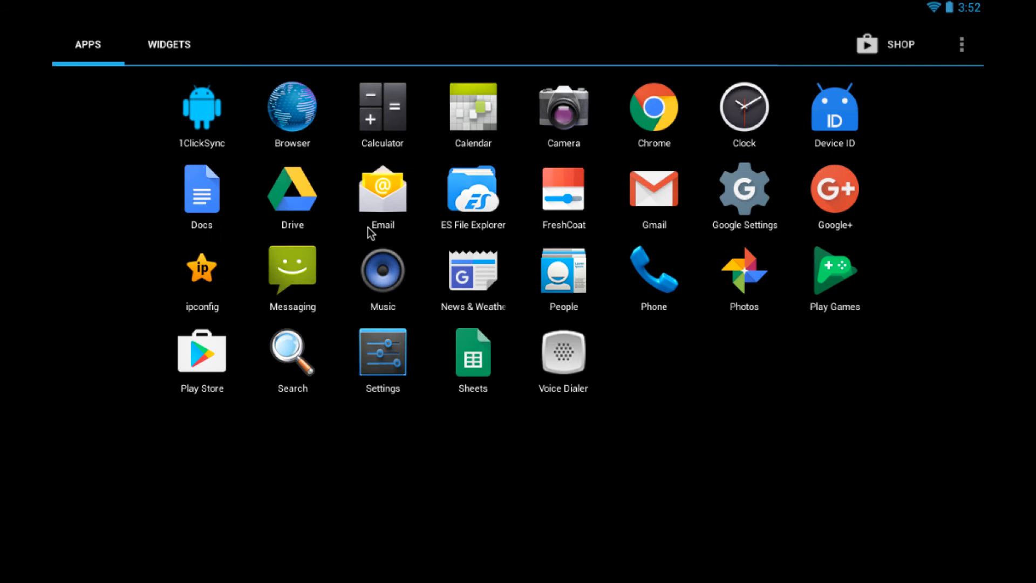
pyautogui.moveTo(580, 158)
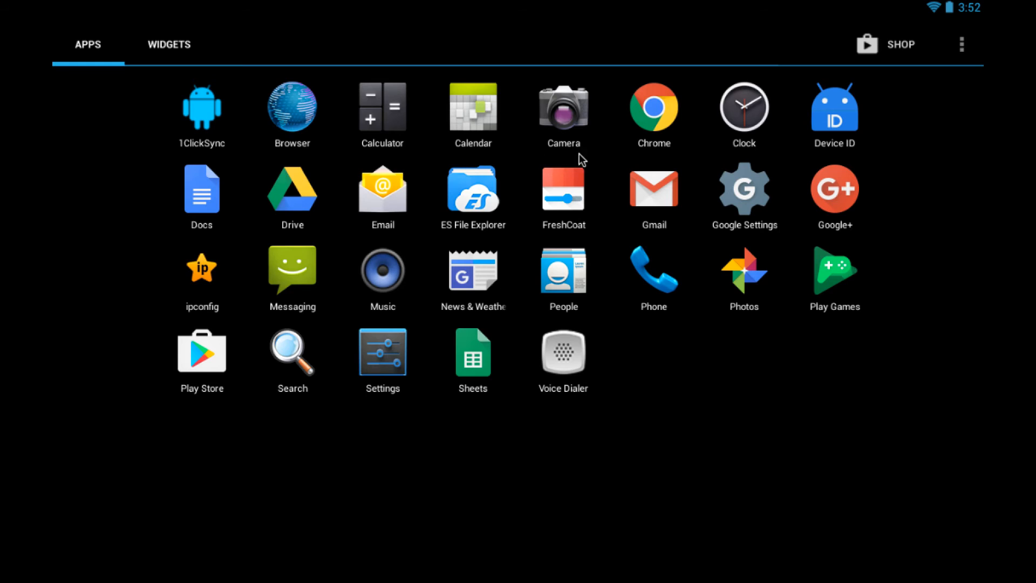
pyautogui.moveTo(615, 135)
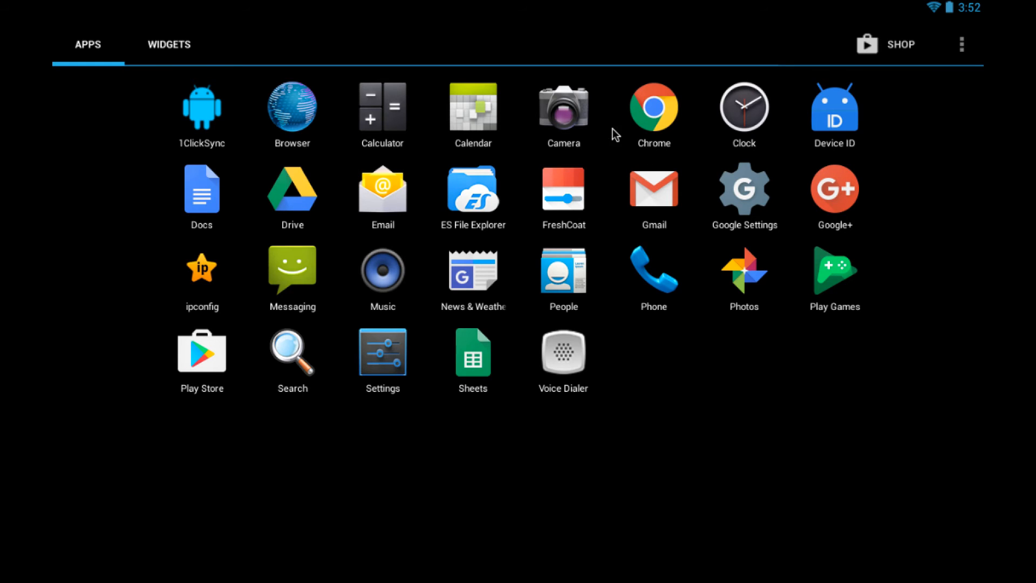
pyautogui.moveTo(218, 184)
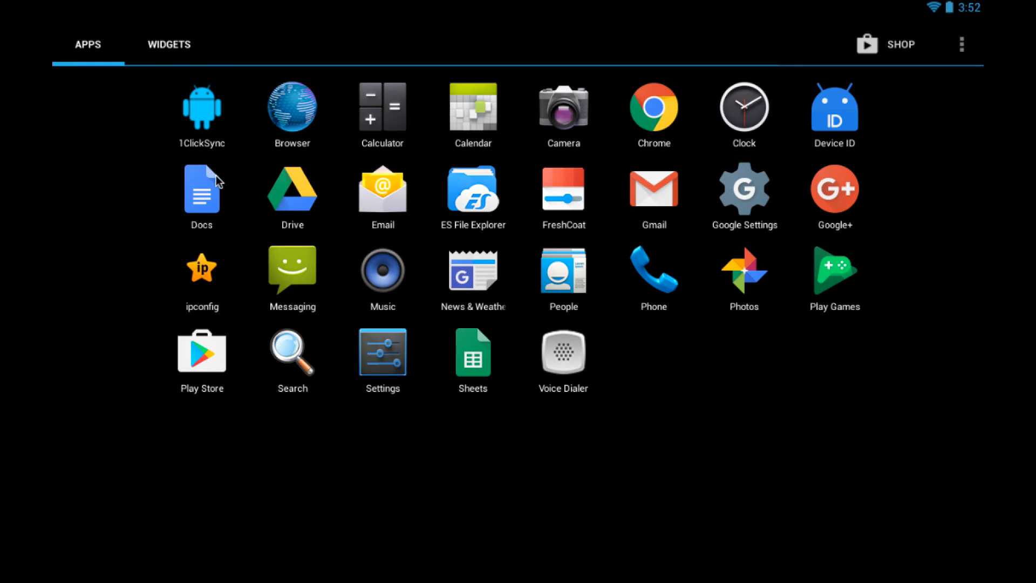
pyautogui.moveTo(471, 201)
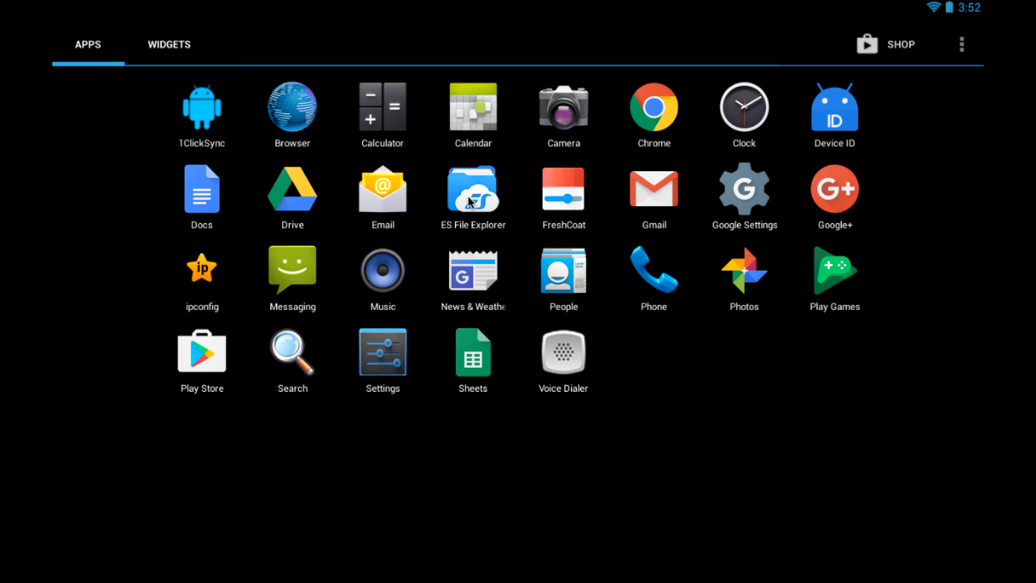
pyautogui.moveTo(479, 198)
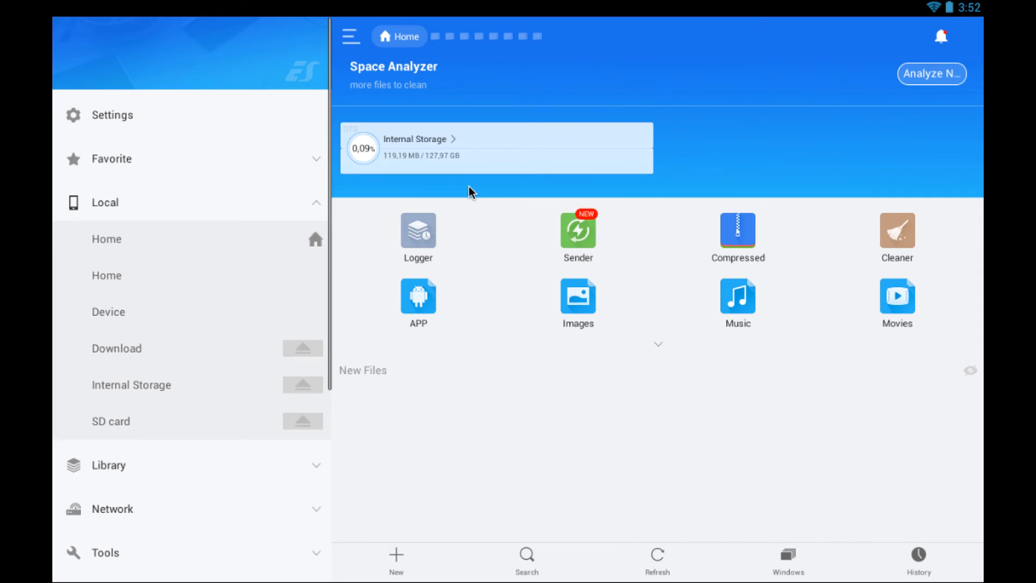
pyautogui.moveTo(152, 196)
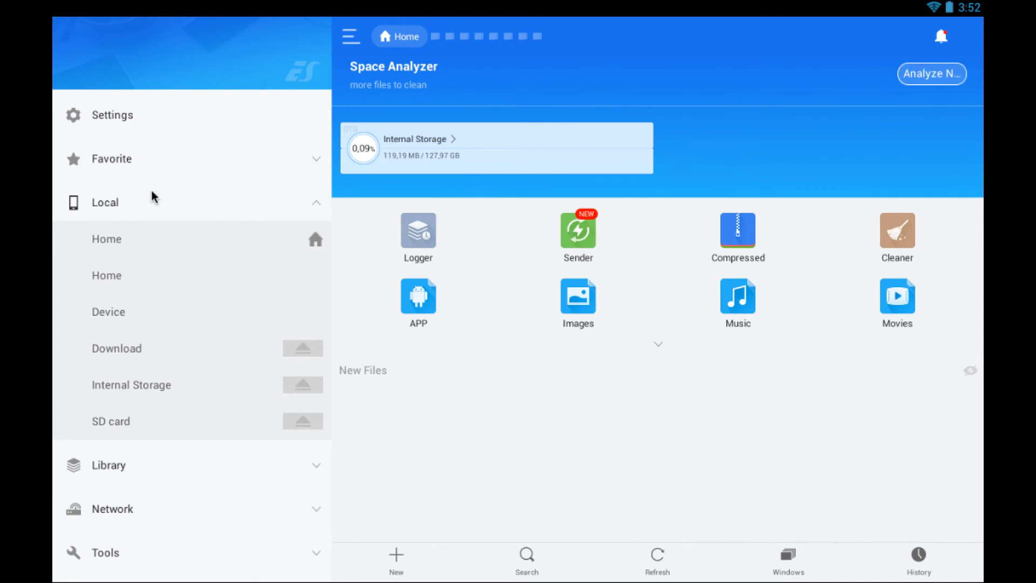
pyautogui.moveTo(118, 333)
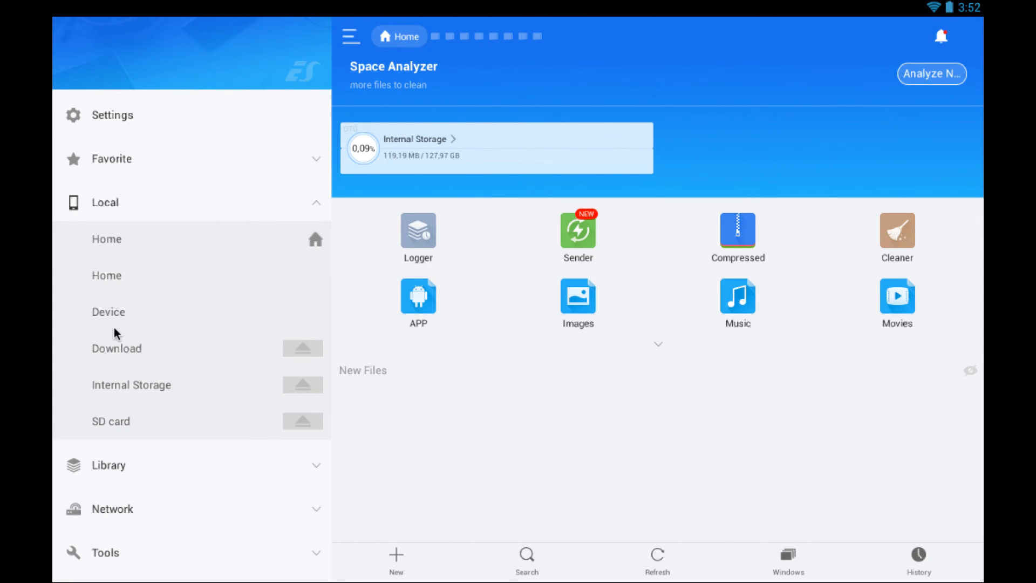
# Show the Download folder under Local in ES File Explorer.
pyautogui.click(116, 348)
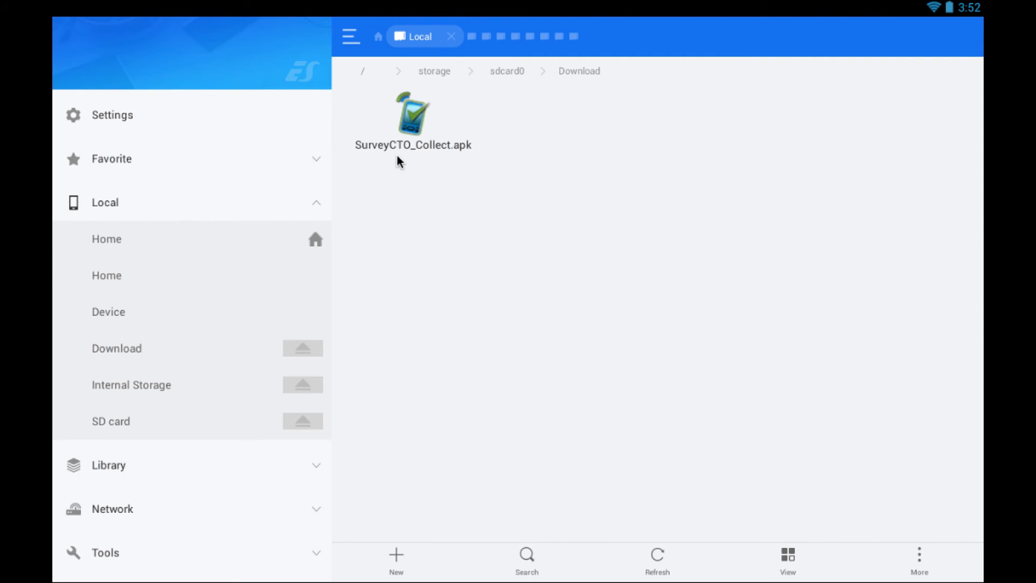
# Install SurveyCTO Collect v2.20 from SurveyCTO_Collect.apk, accepting its permissions.
pyautogui.click(411, 115)
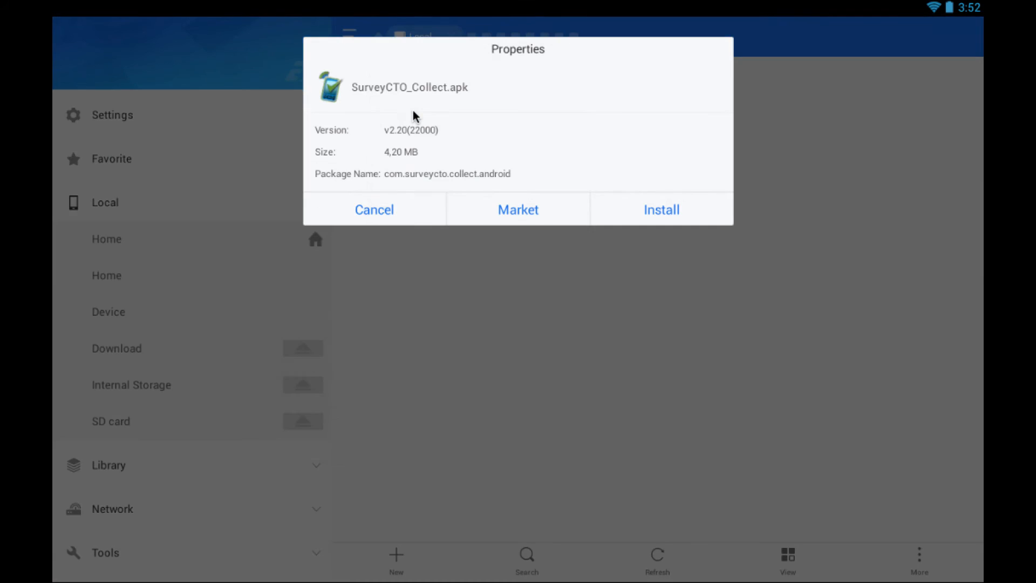
pyautogui.click(661, 210)
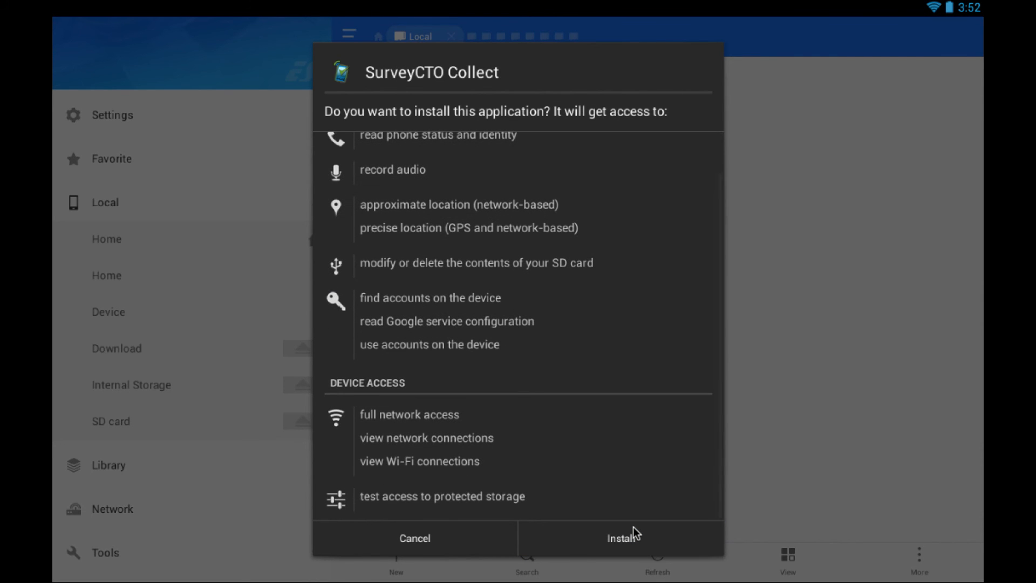
pyautogui.click(621, 538)
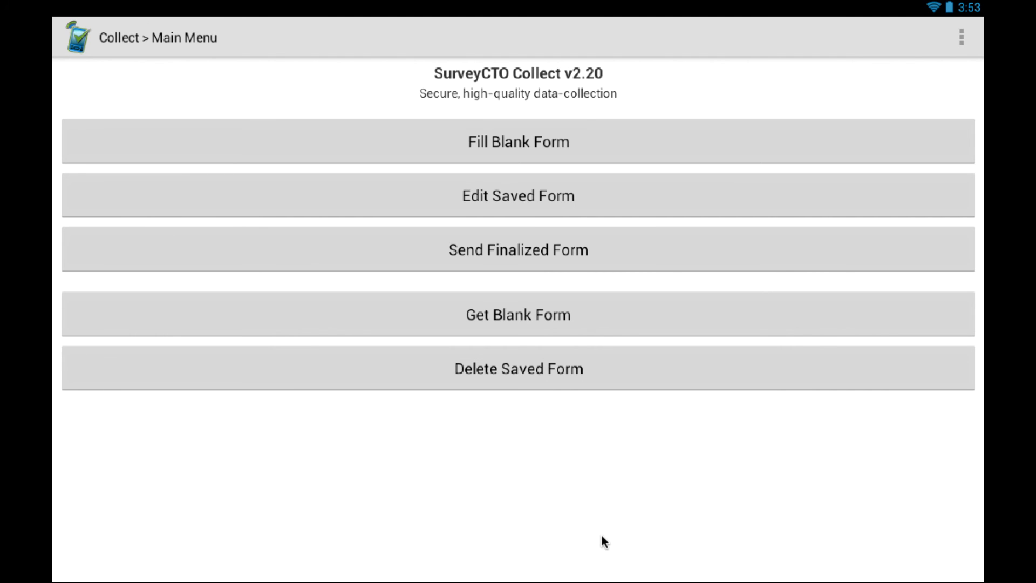
pyautogui.moveTo(959, 36)
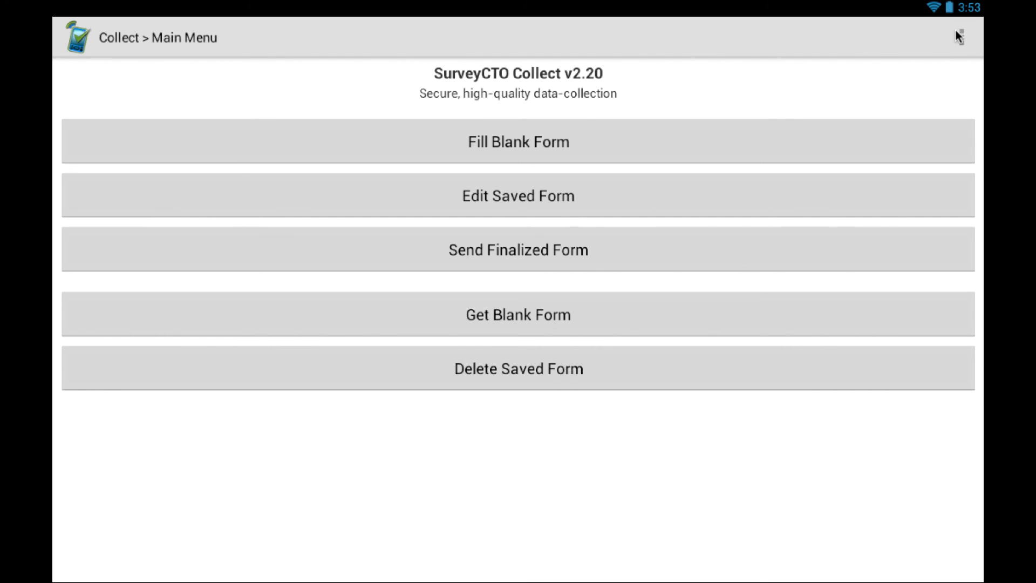
# Open General Settings from the main menu's overflow (⋮) menu.
pyautogui.click(960, 37)
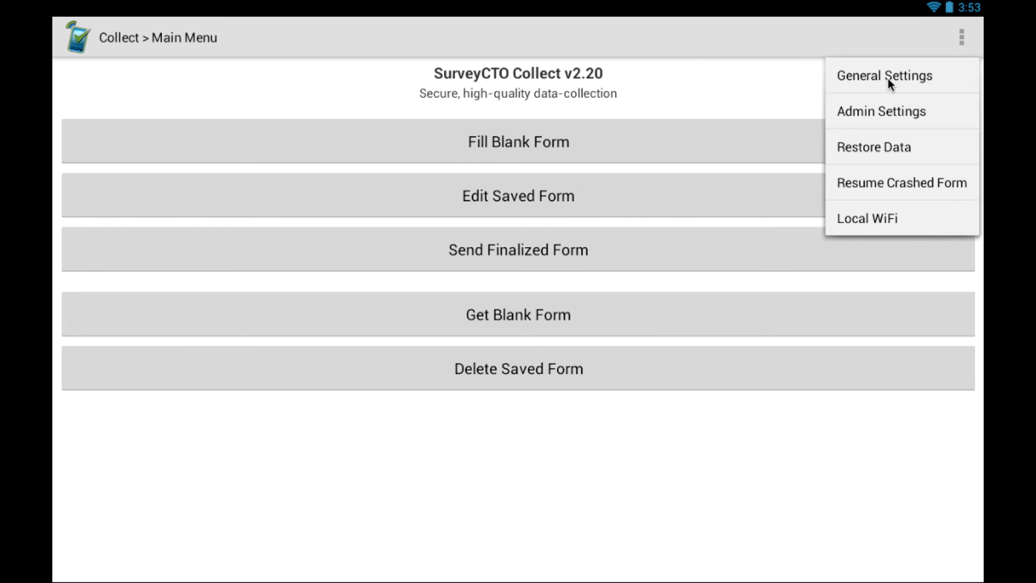
pyautogui.click(884, 75)
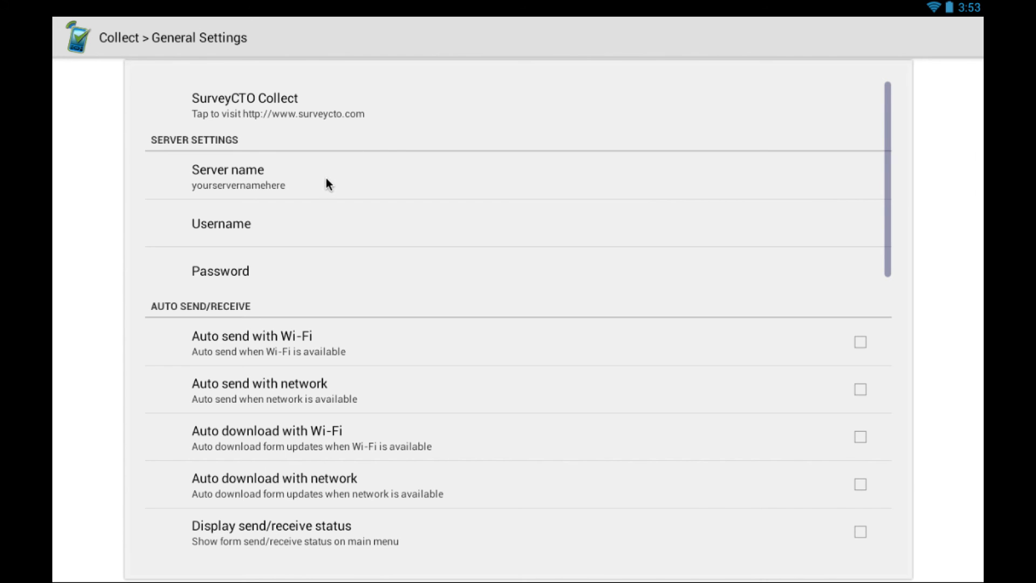
# Replace the placeholder server name with the demo server name ('dem…').
pyautogui.click(227, 169)
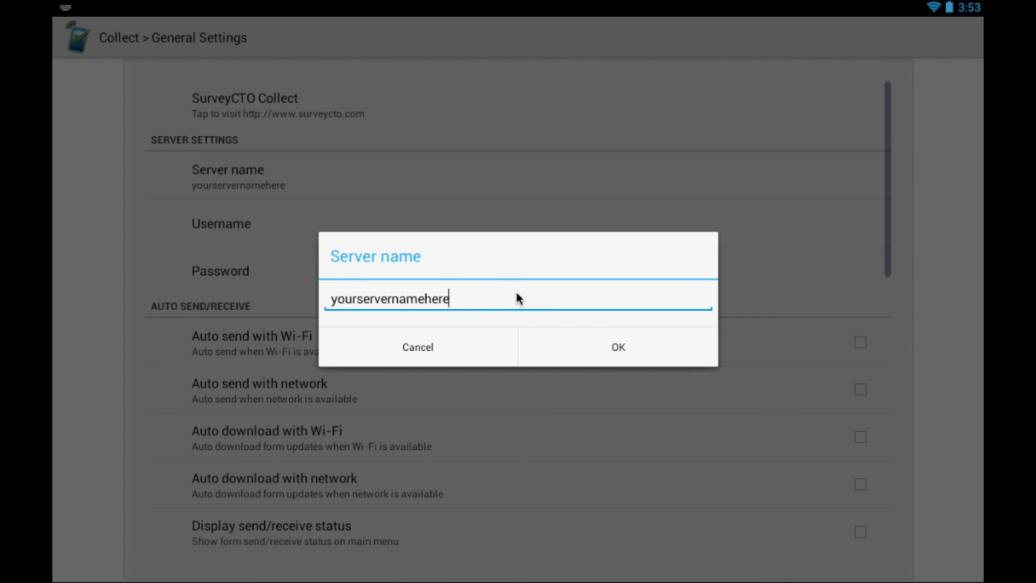
pyautogui.press('BackSpace')
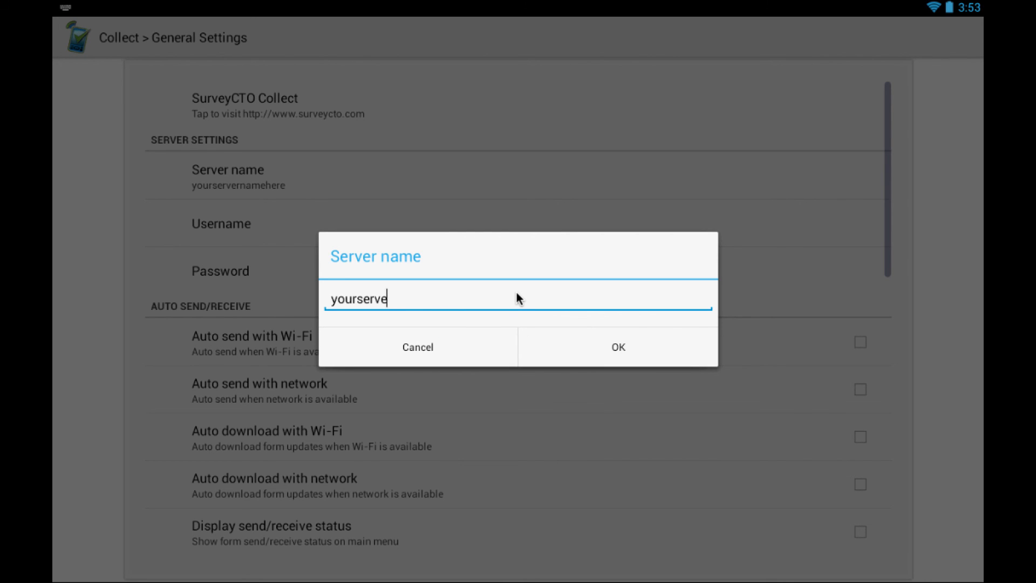
pyautogui.write('dem')
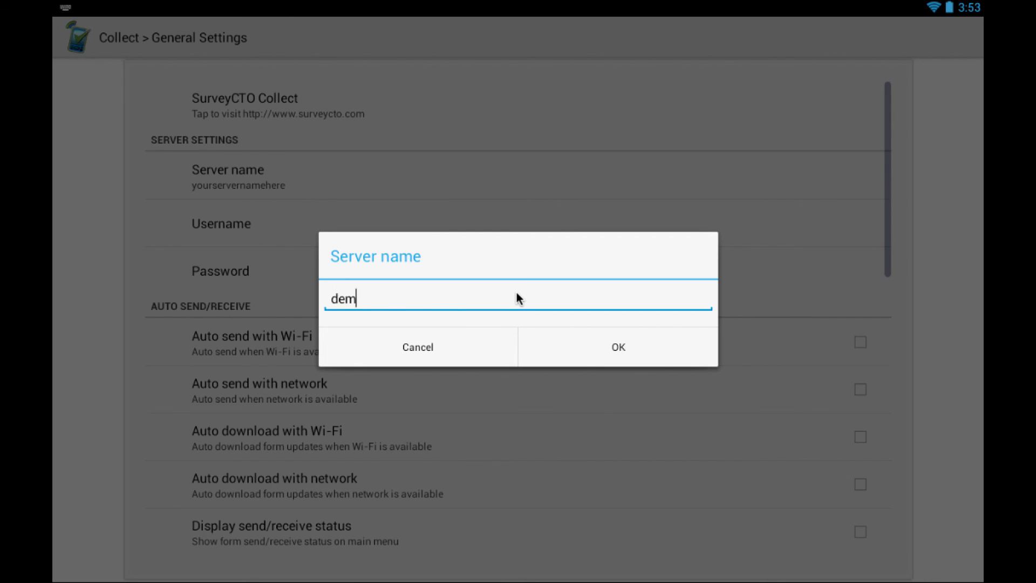
pyautogui.click(616, 347)
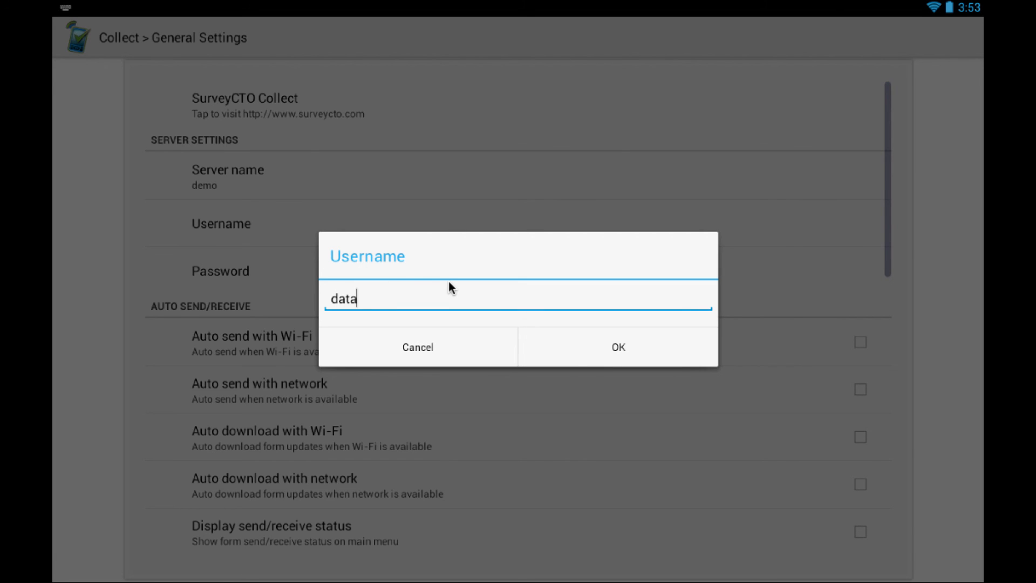
pyautogui.write('collector')
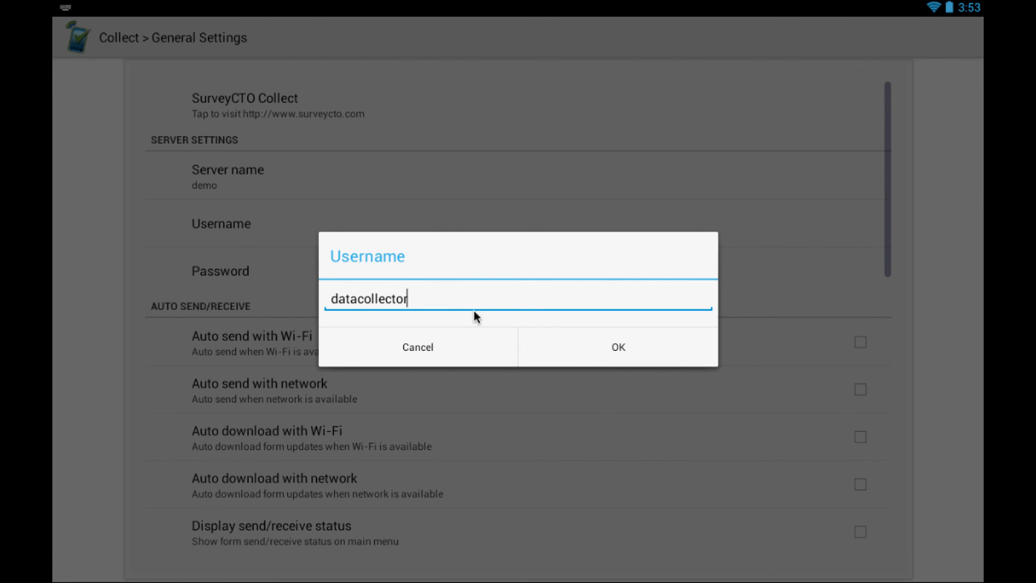
pyautogui.click(617, 347)
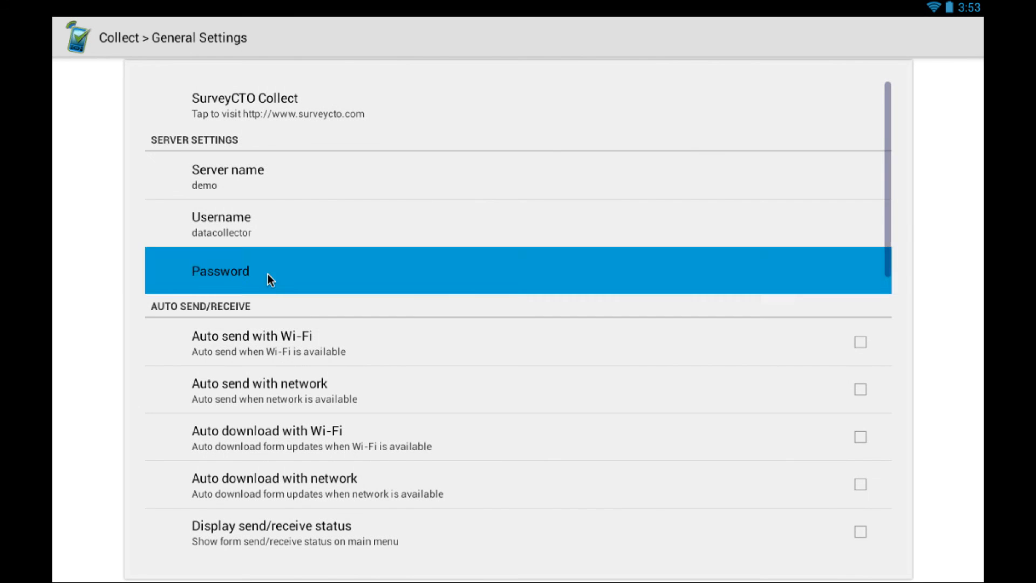
pyautogui.click(220, 271)
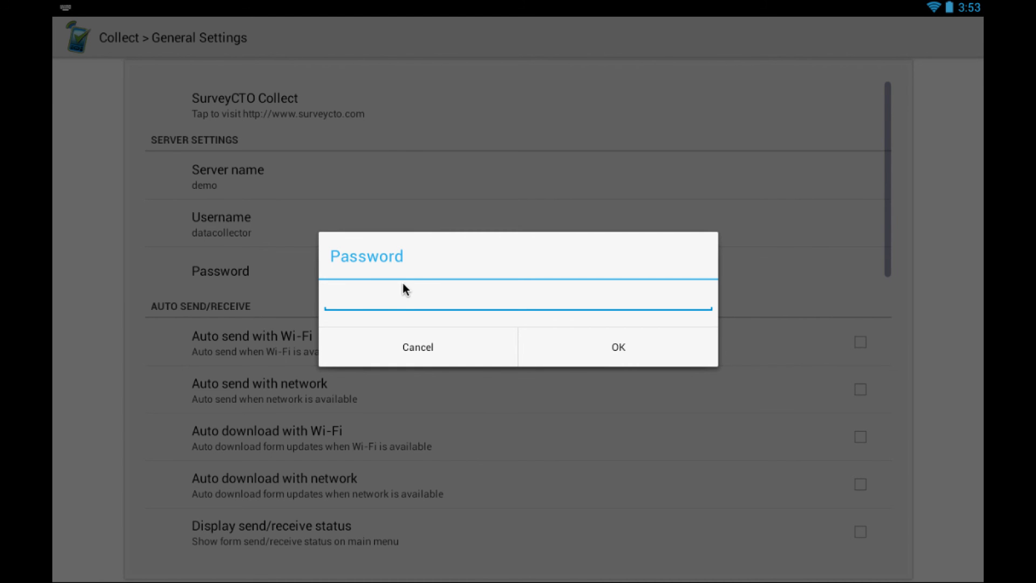
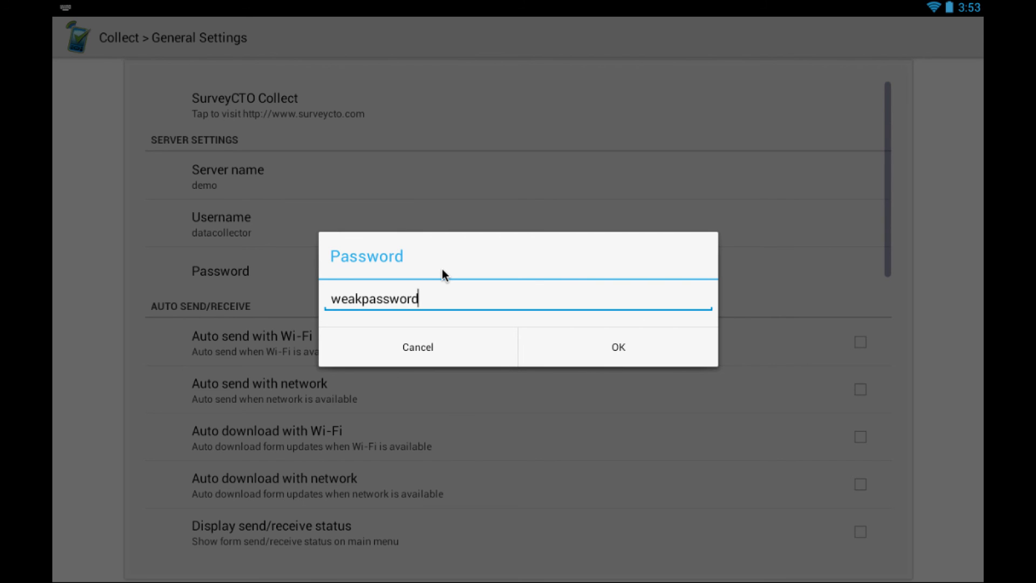
pyautogui.click(618, 347)
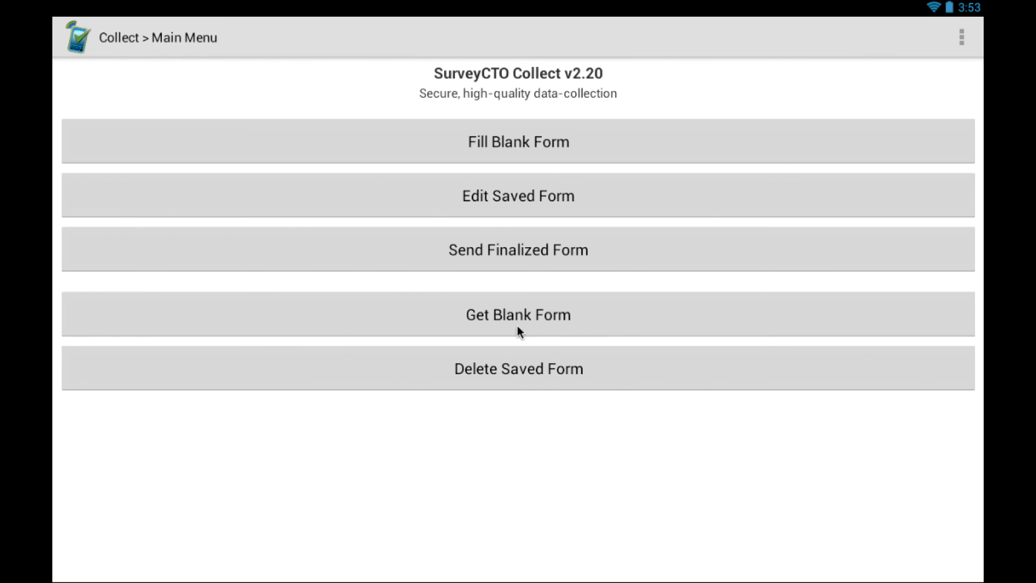
pyautogui.moveTo(536, 284)
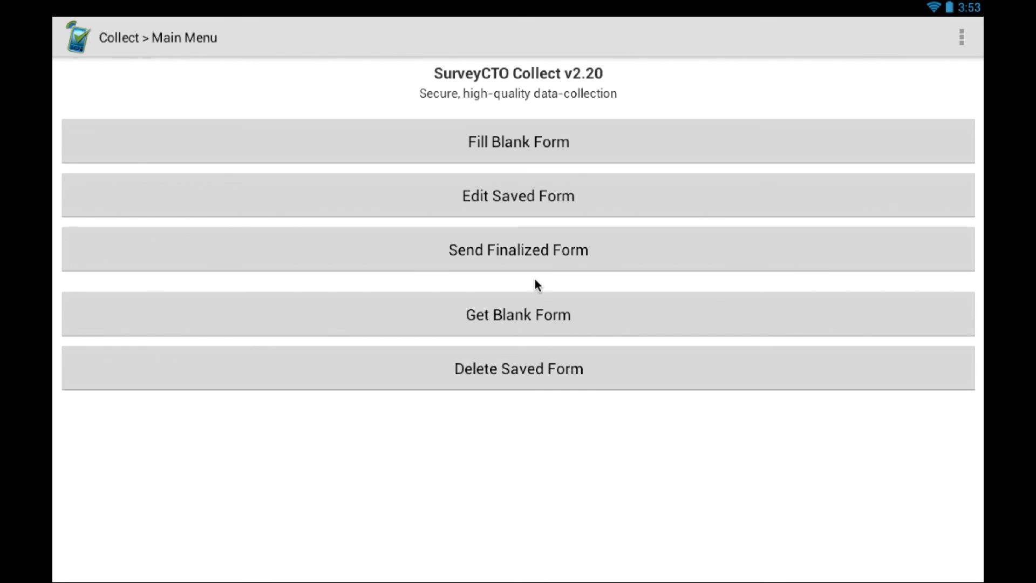